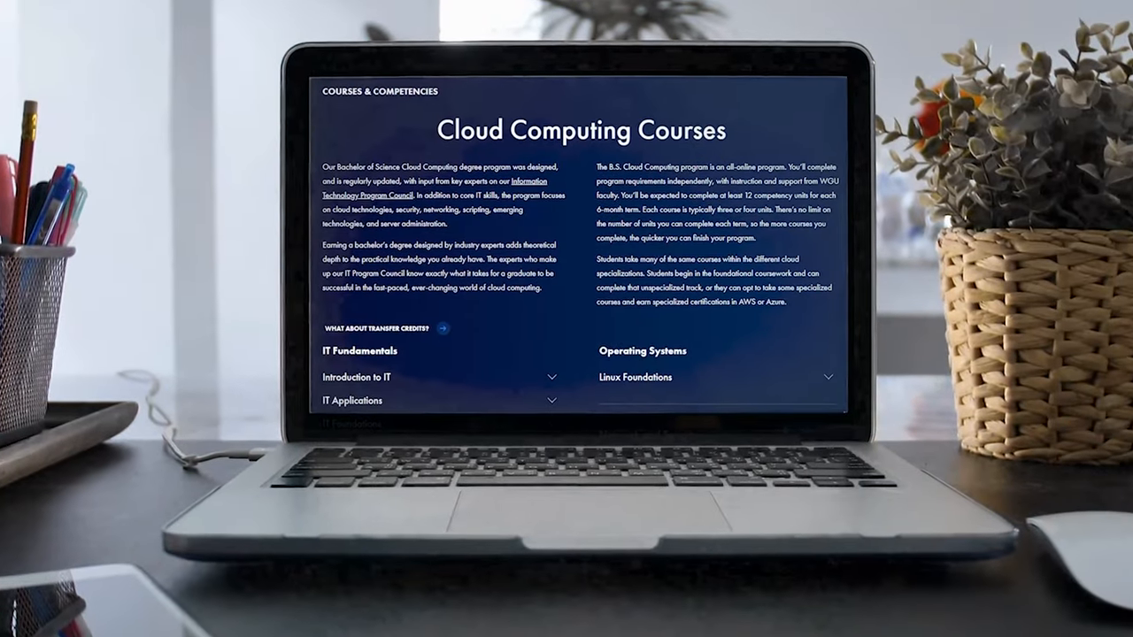
Step: Scroll down the Cloud Computing (Azure) course map to reach the transferable course rows
scroll(down, 3)
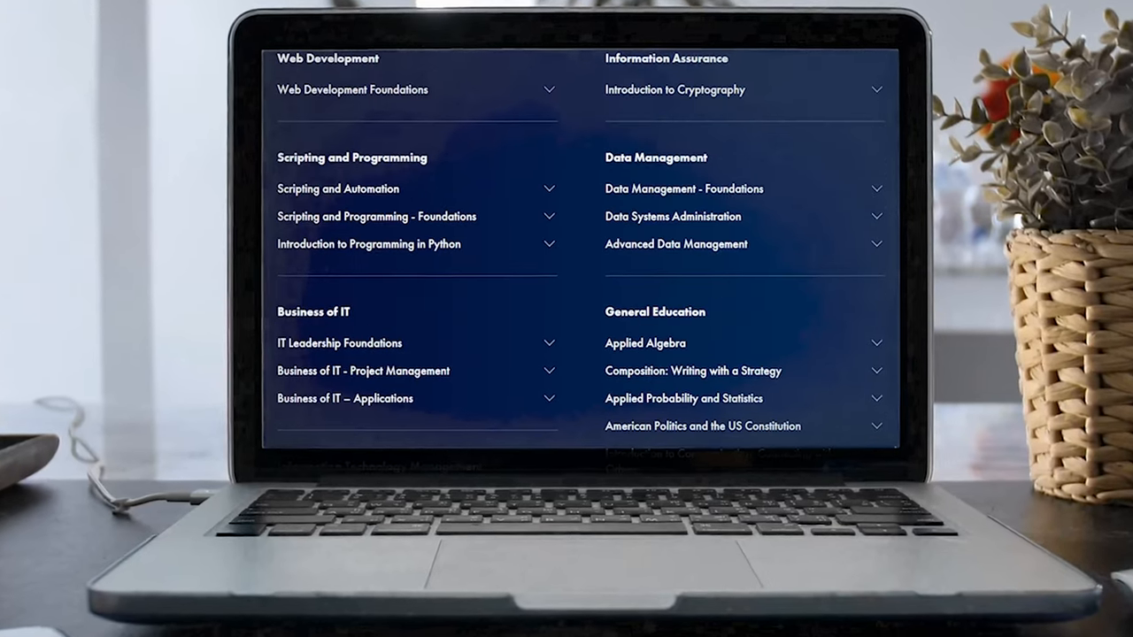
scroll(down, 3)
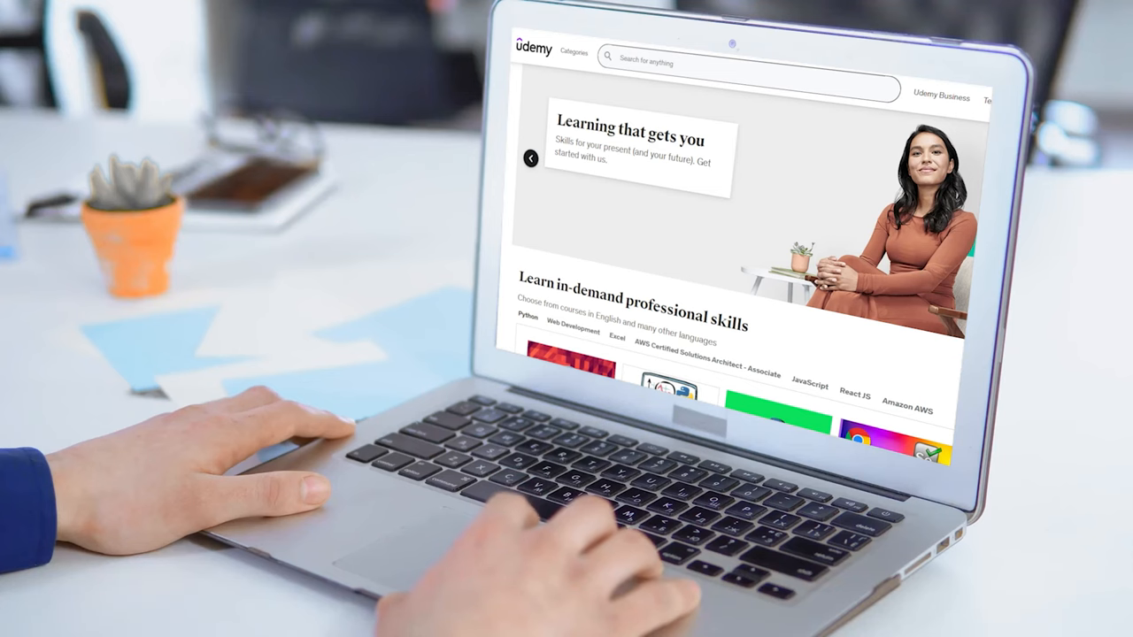
scroll(down, 3)
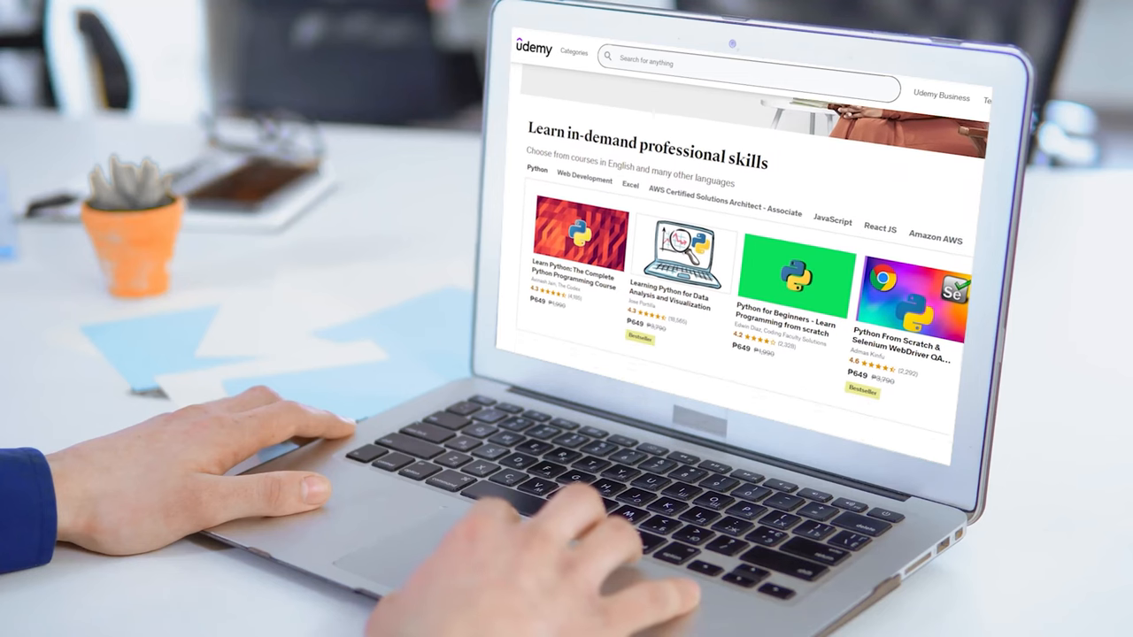
scroll(down, 3)
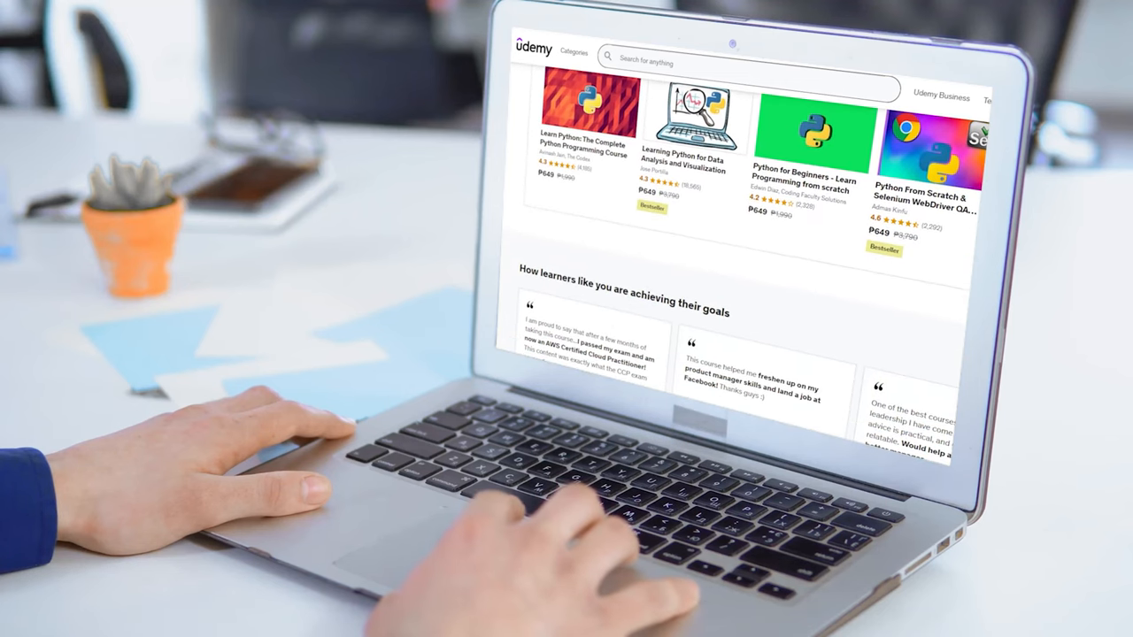
scroll(down, 3)
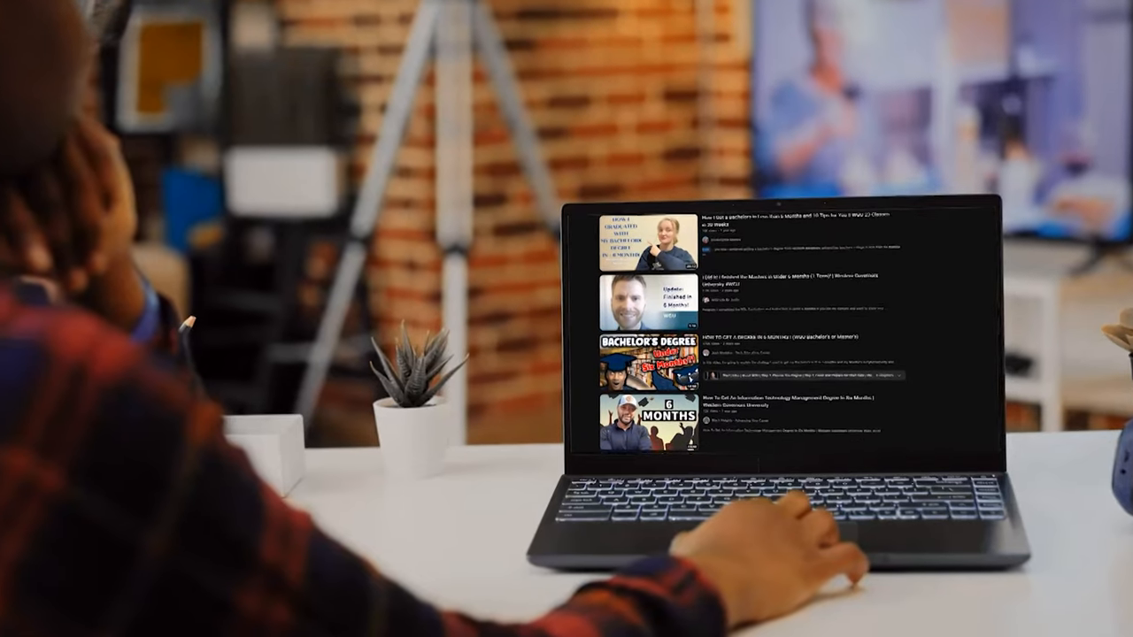
scroll(down, 3)
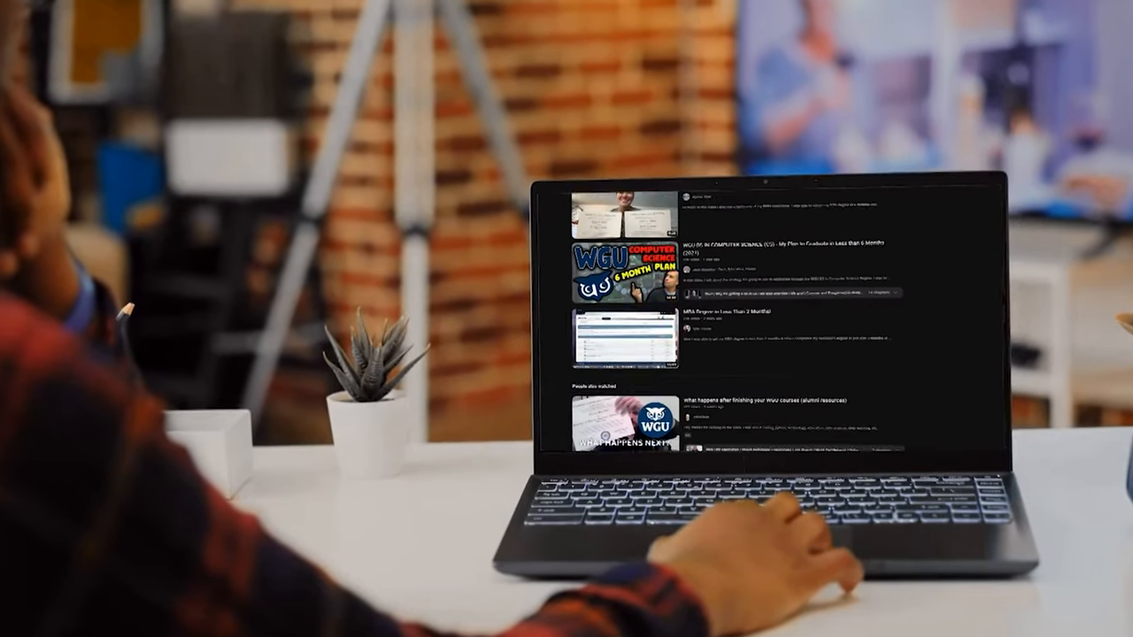
scroll(down, 3)
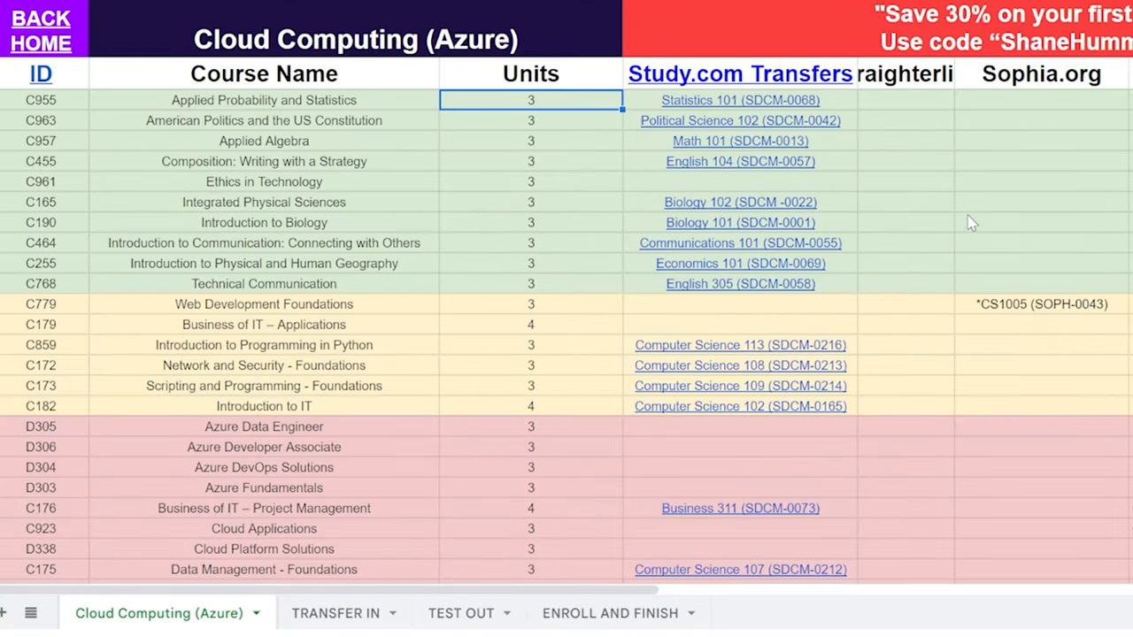
mouse_move(961, 193)
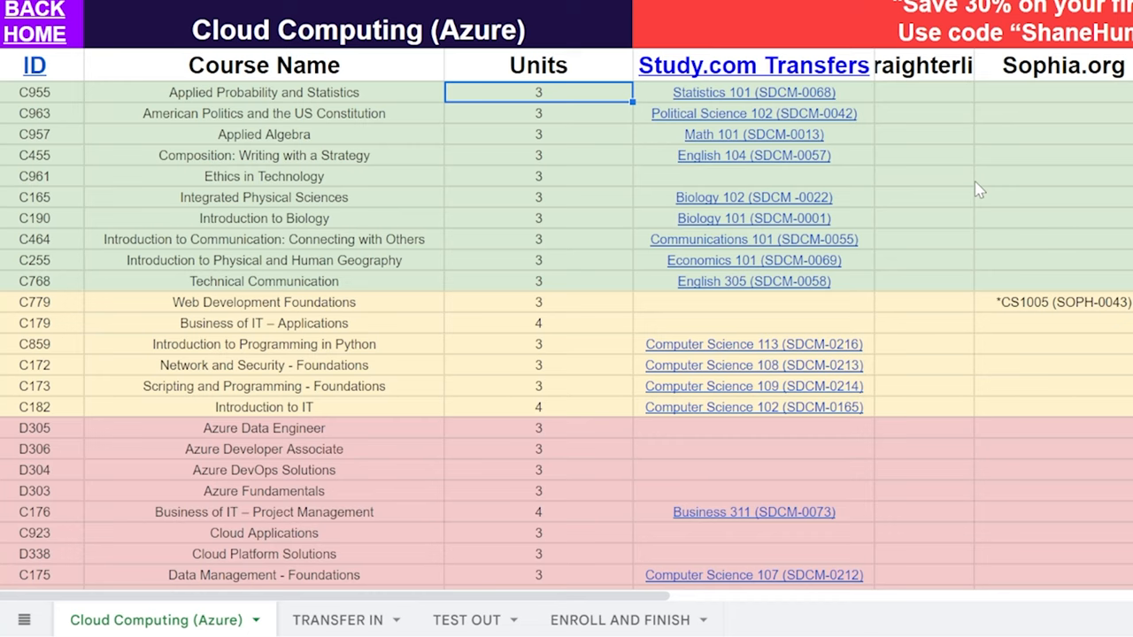
mouse_move(1034, 187)
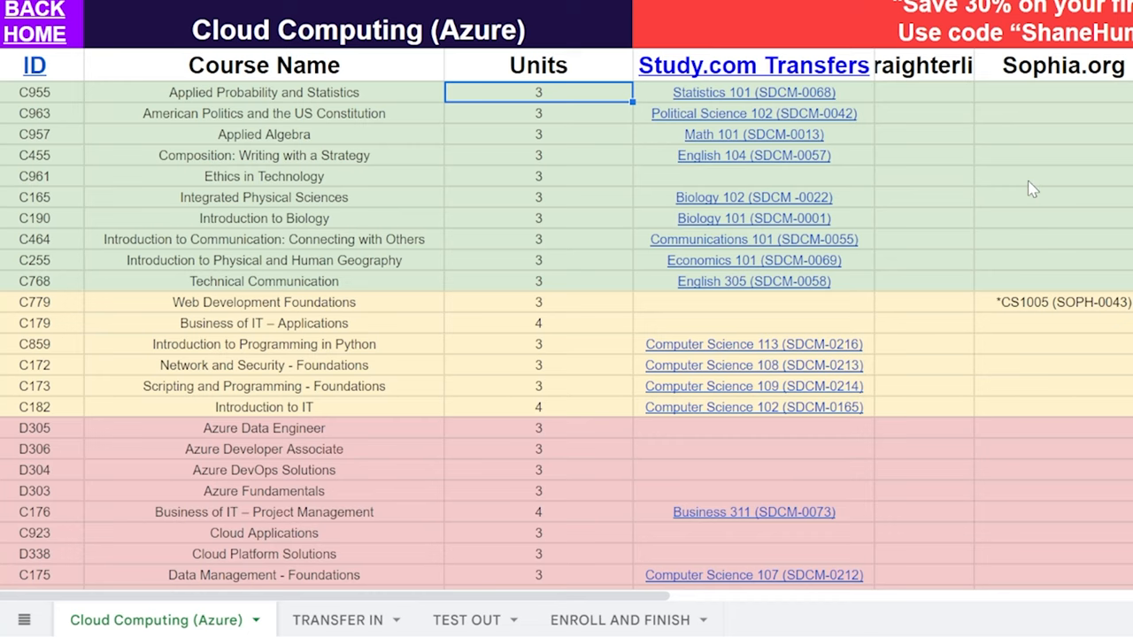
mouse_move(846, 294)
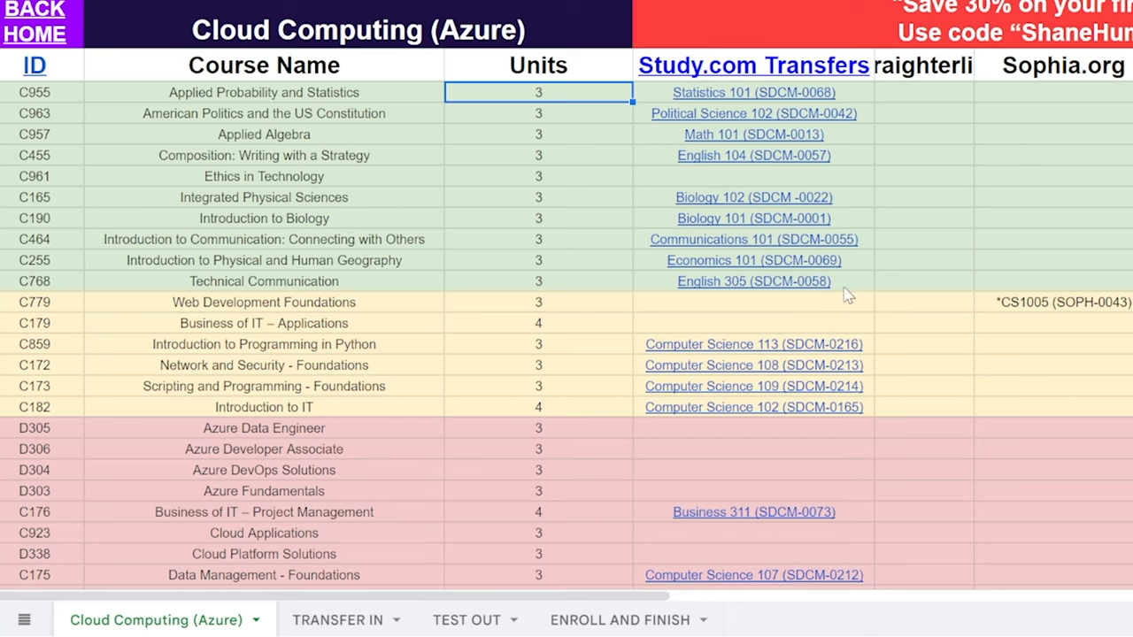
Step: Strike through every course row and certificate cell except Ethics in Technology
click(754, 64)
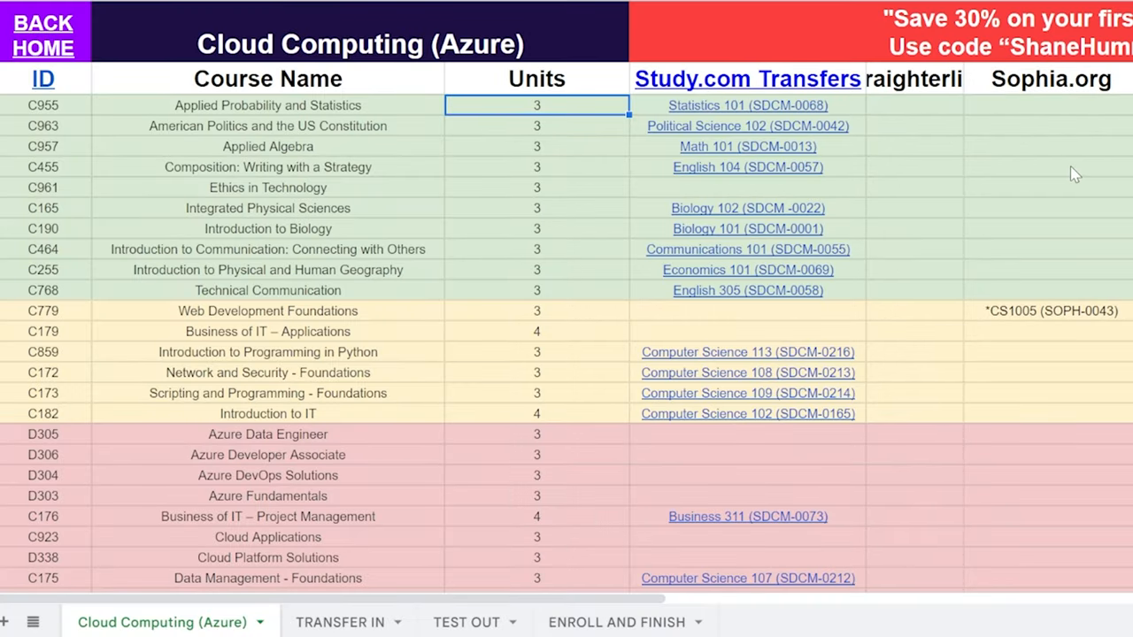
mouse_move(1080, 165)
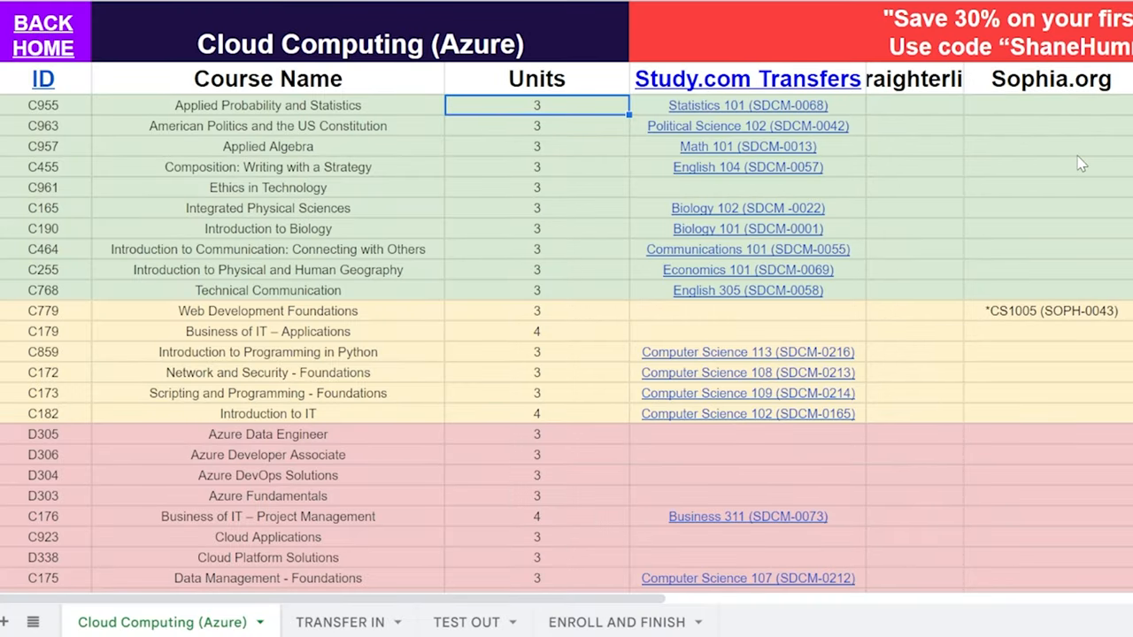
mouse_move(452, 39)
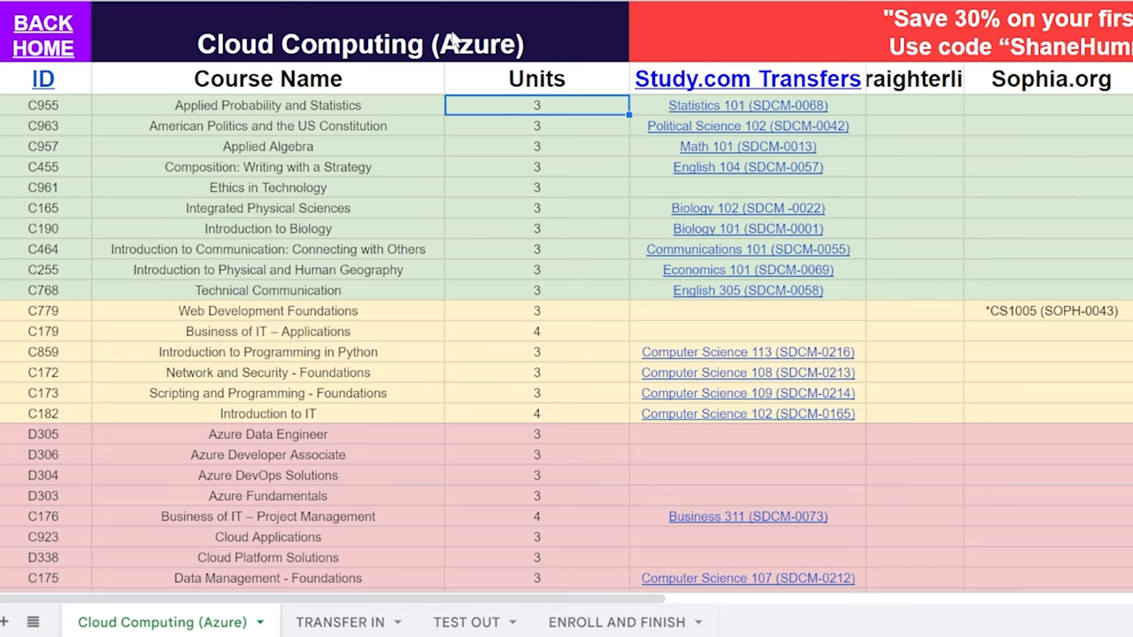
click(42, 36)
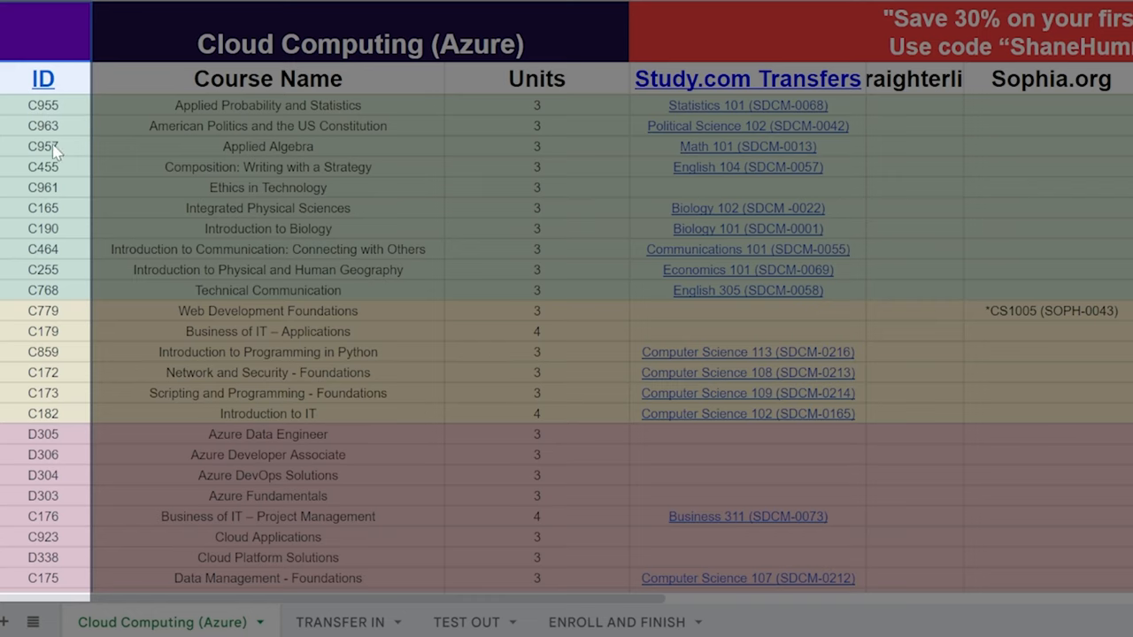
mouse_move(55, 159)
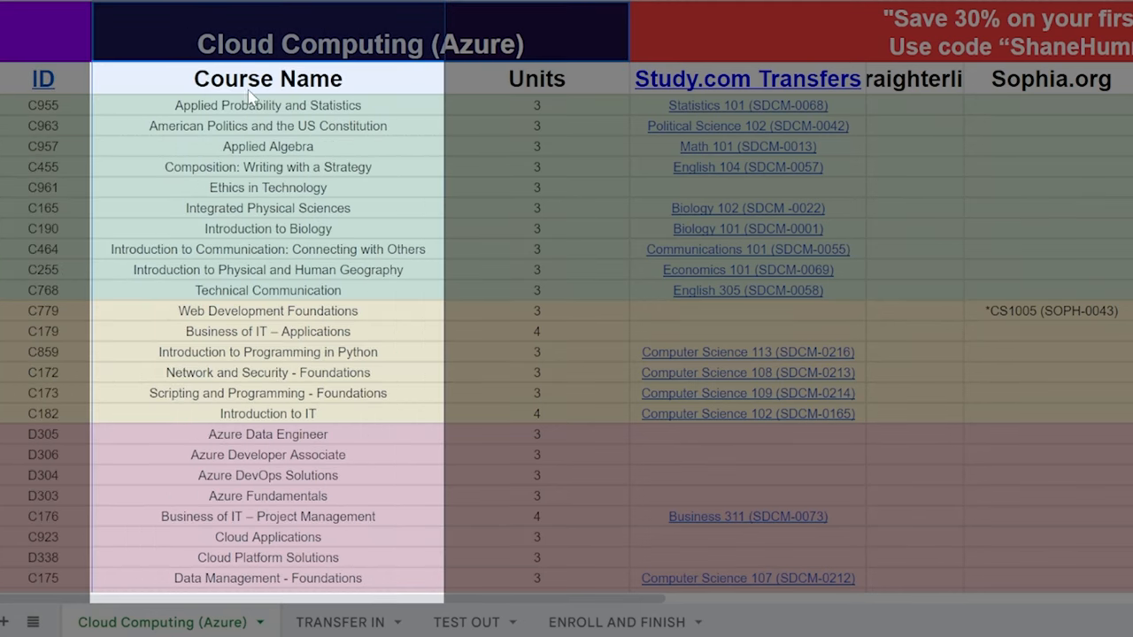
mouse_move(287, 239)
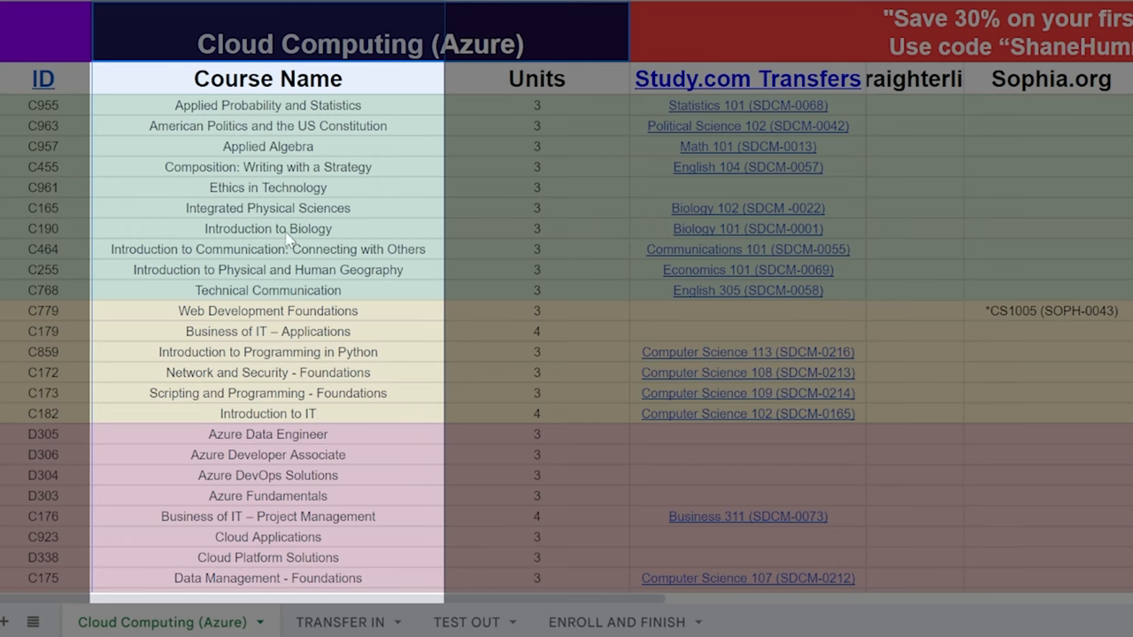
mouse_move(471, 32)
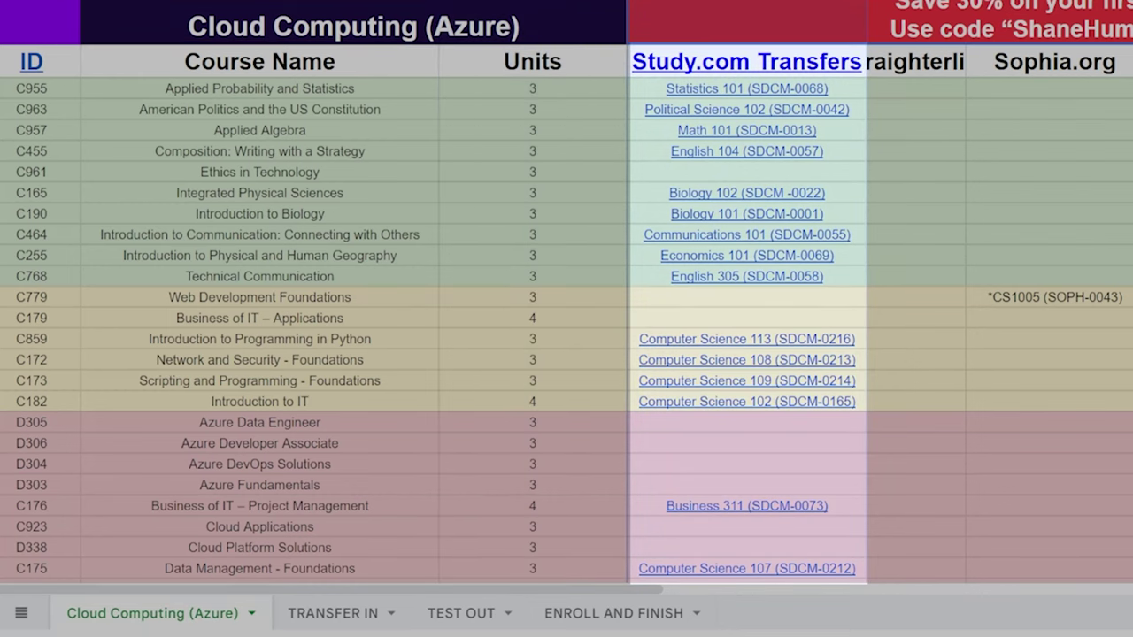
mouse_move(963, 123)
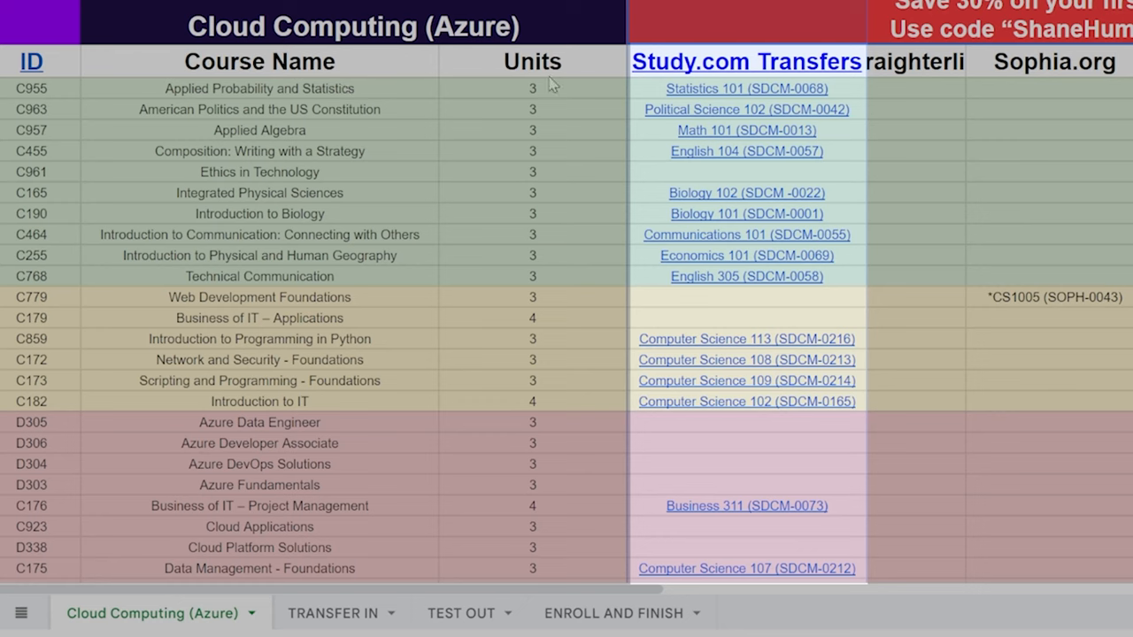
mouse_move(748, 89)
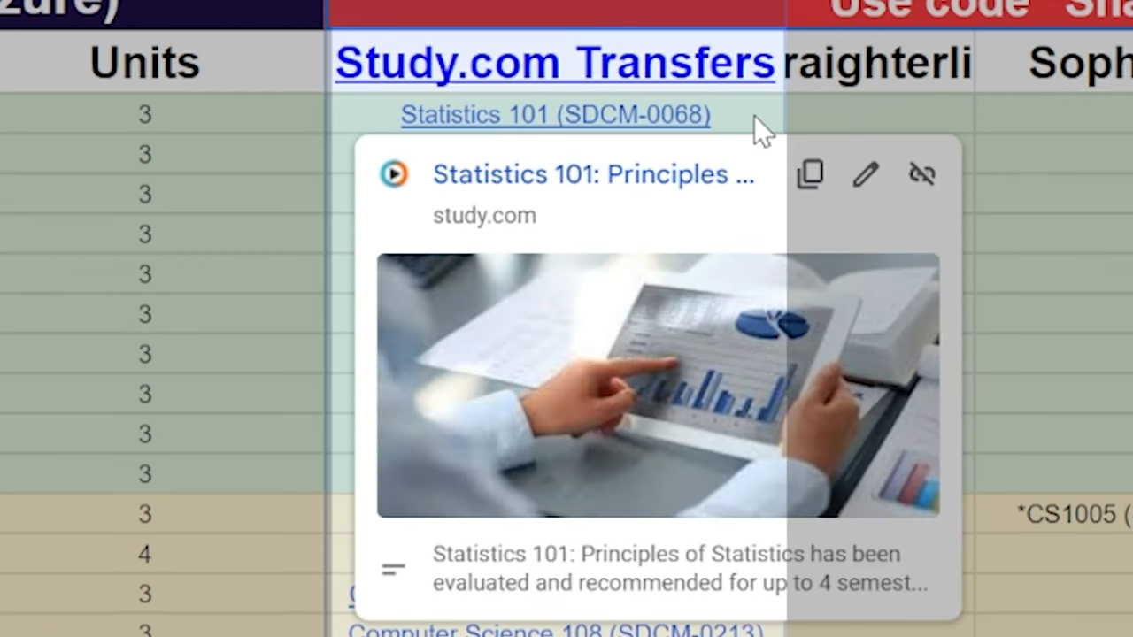
mouse_move(758, 133)
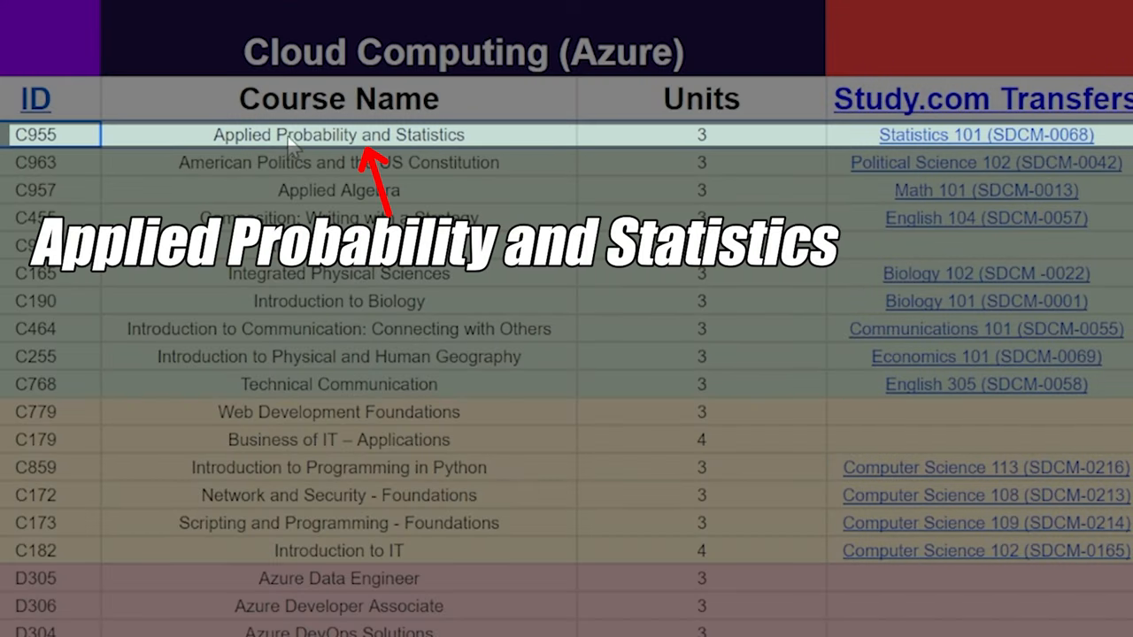
mouse_move(469, 145)
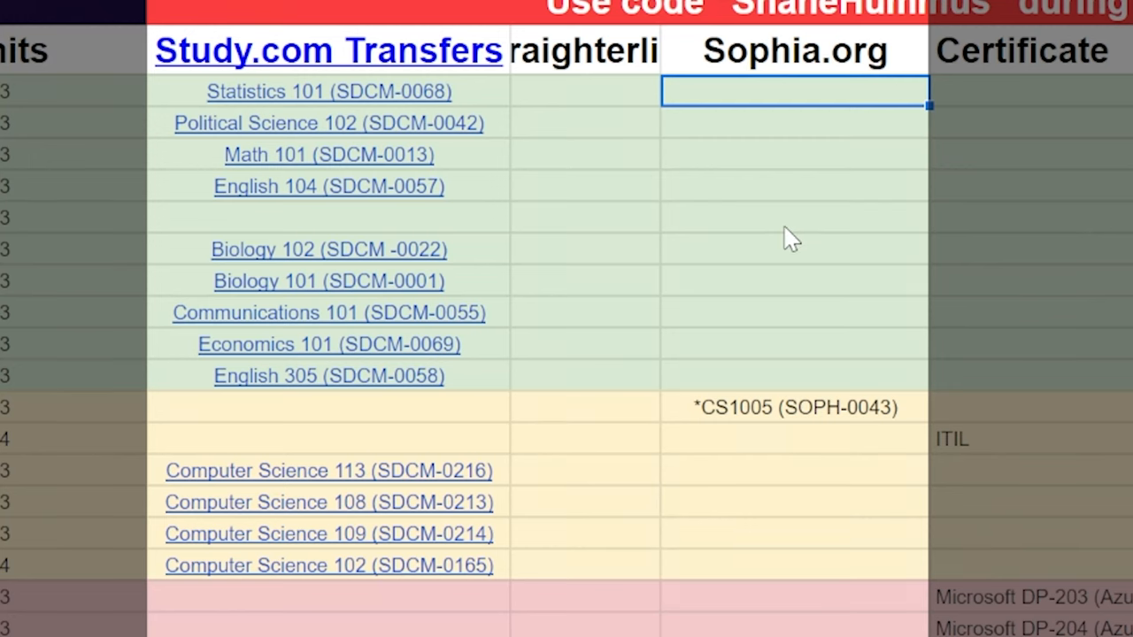
mouse_move(779, 205)
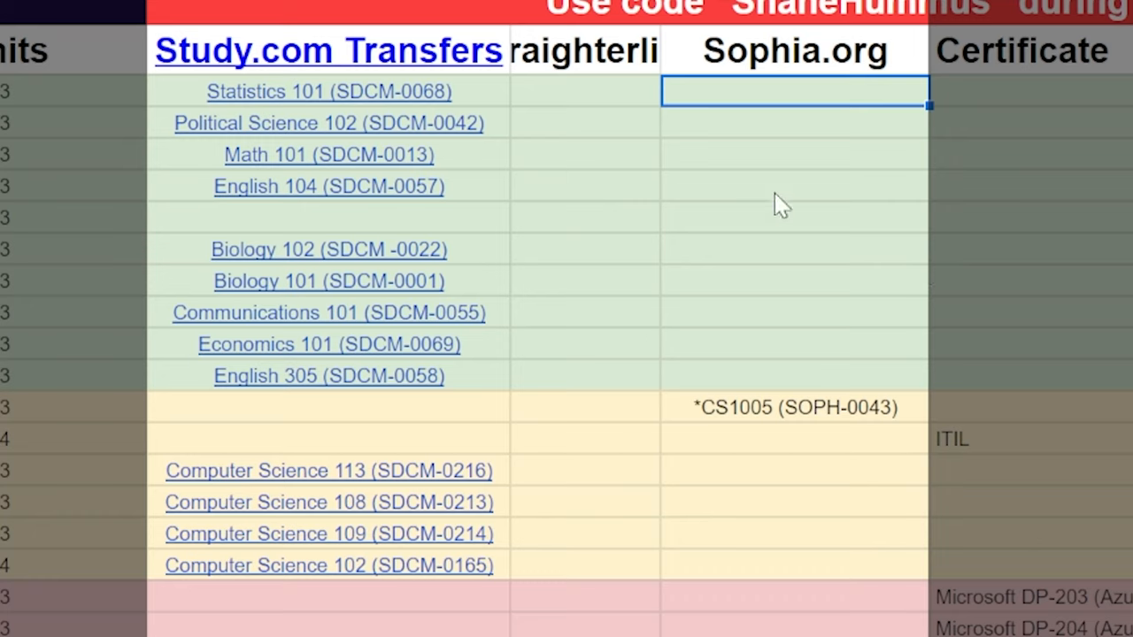
mouse_move(737, 223)
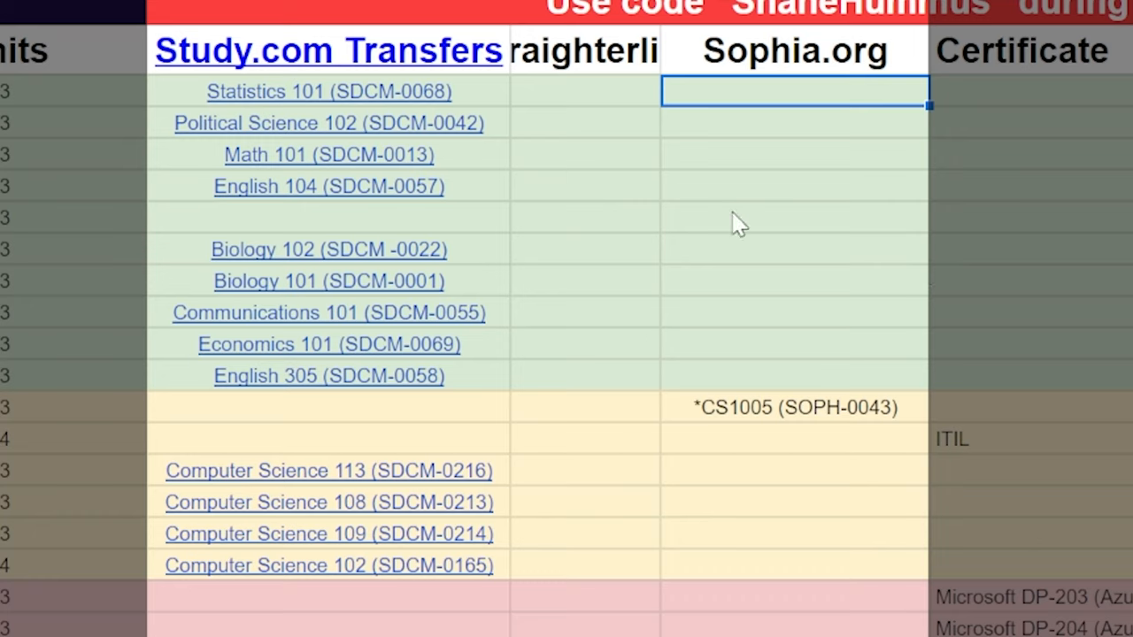
click(793, 407)
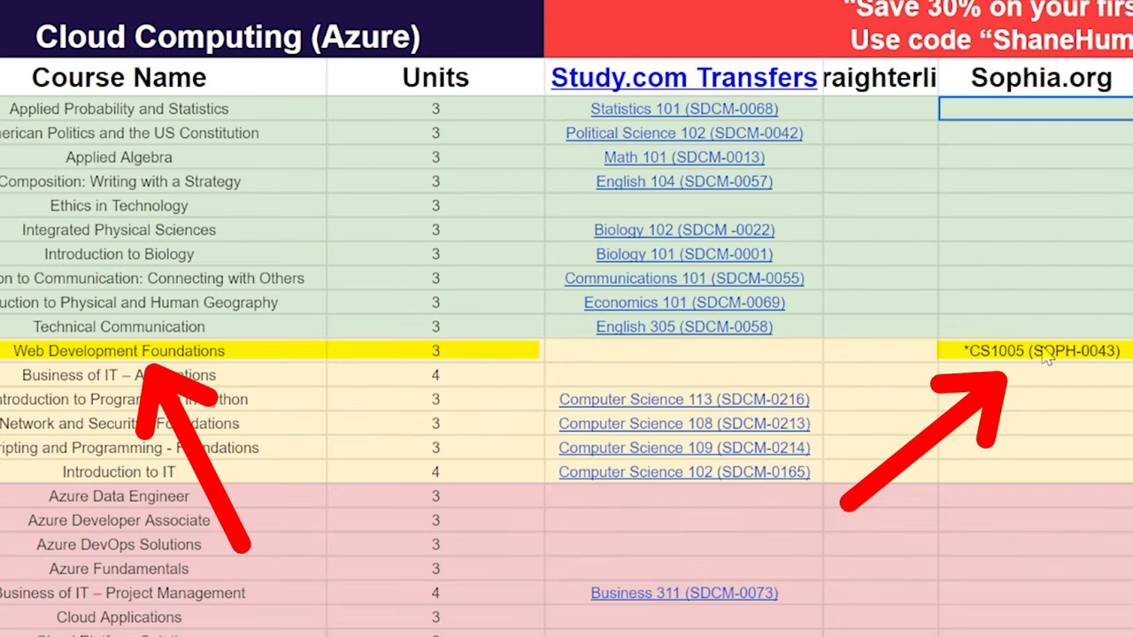
mouse_move(1035, 251)
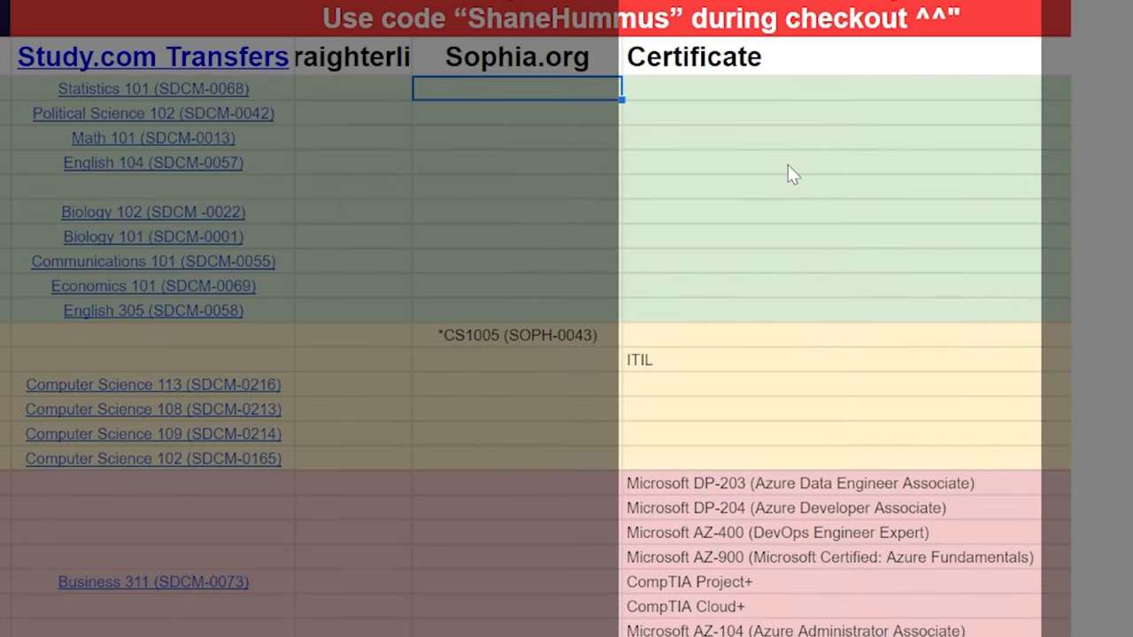
scroll(down, 3)
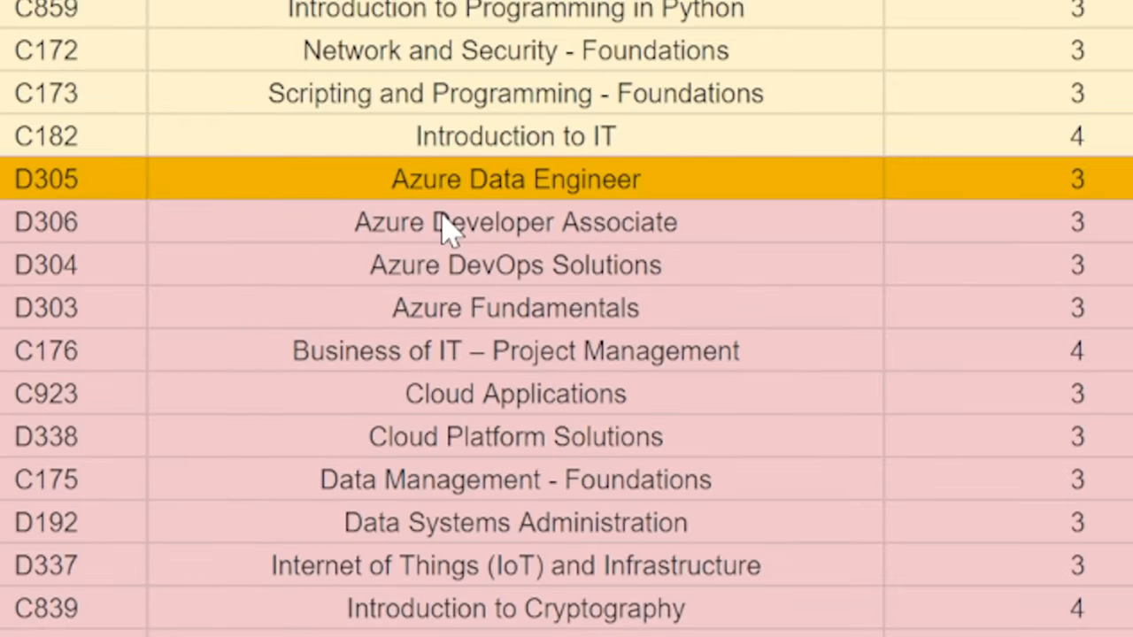
mouse_move(449, 229)
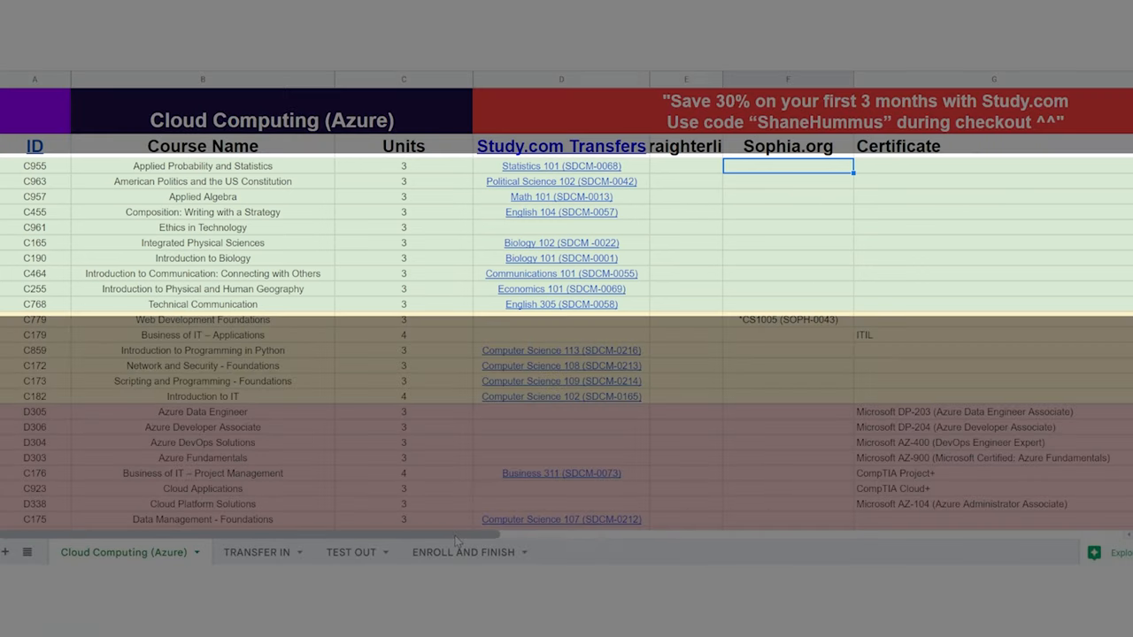
scroll(right, 3)
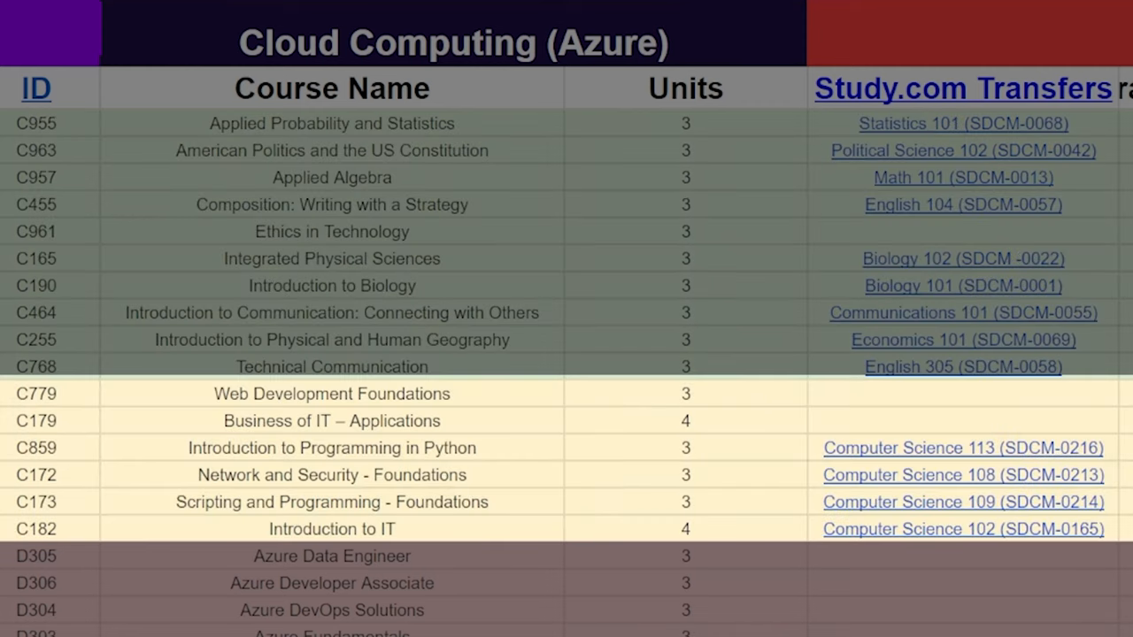
scroll(down, 3)
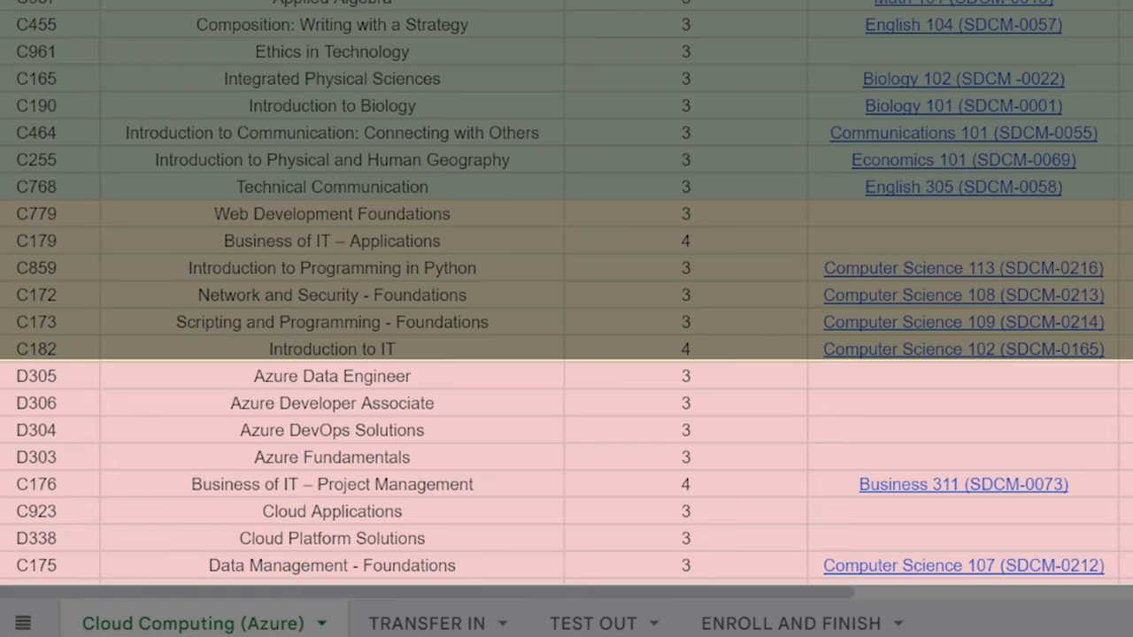
scroll(up, 3)
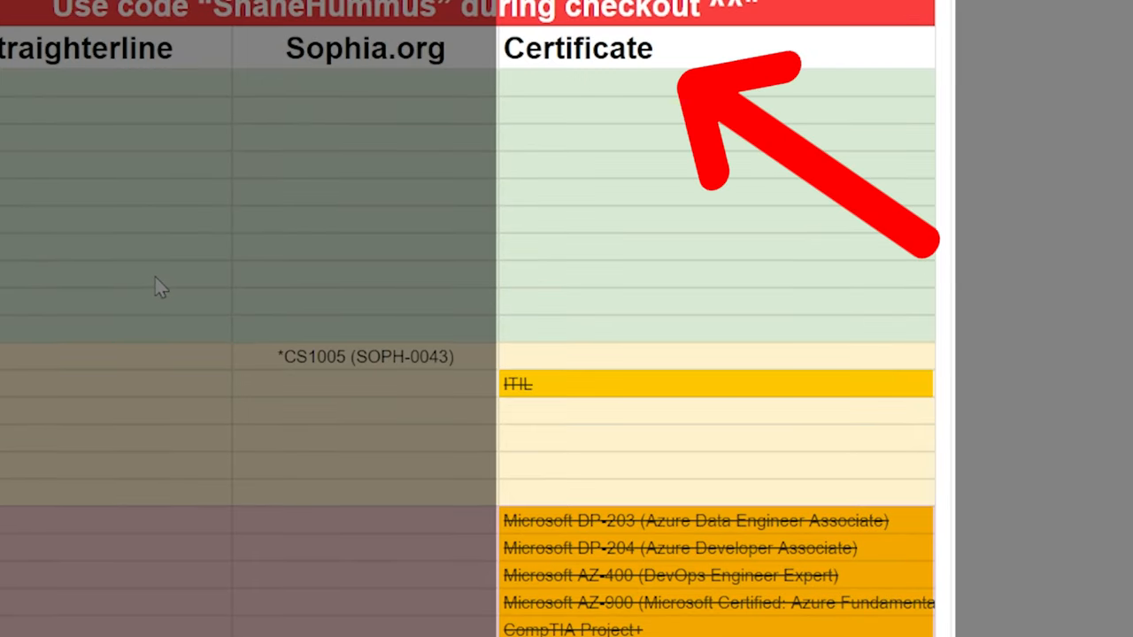
scroll(down, 3)
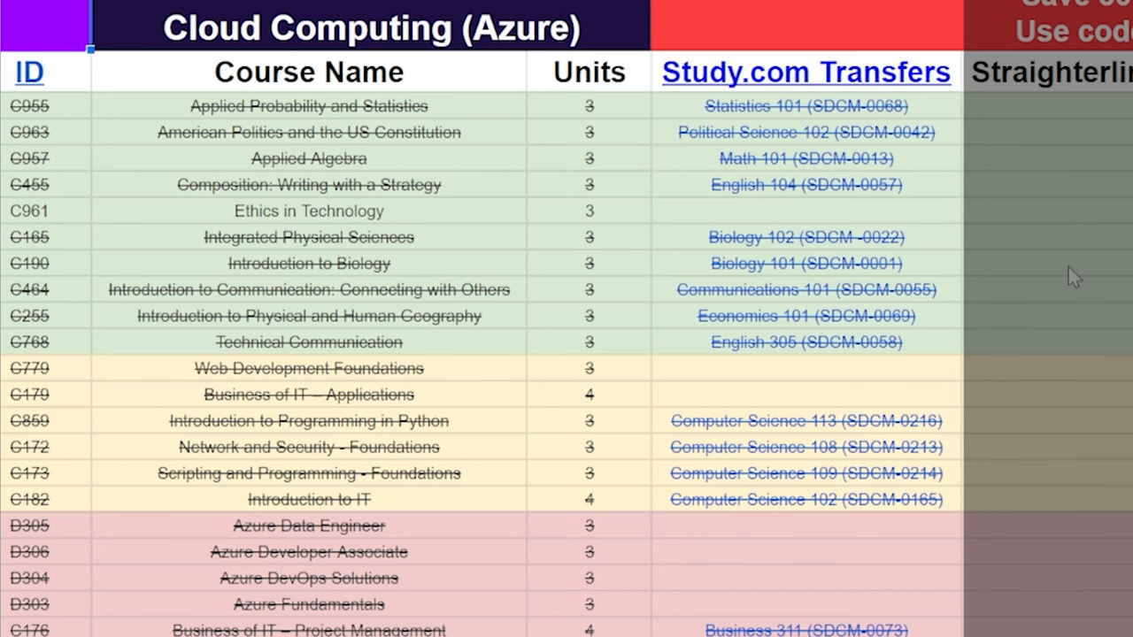
scroll(down, 3)
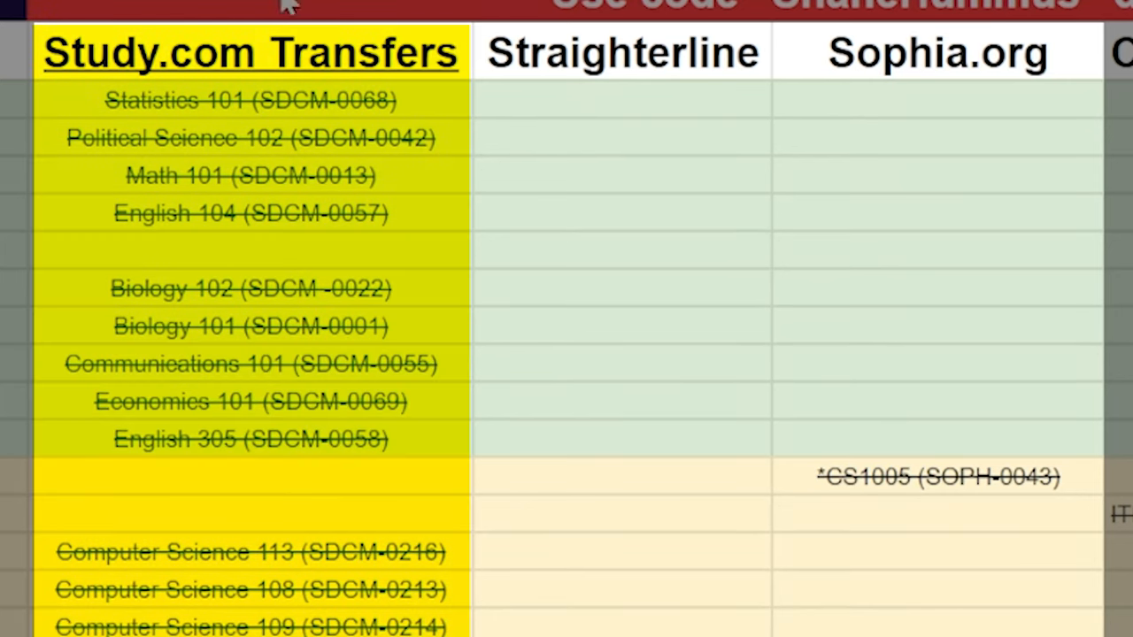
click(935, 53)
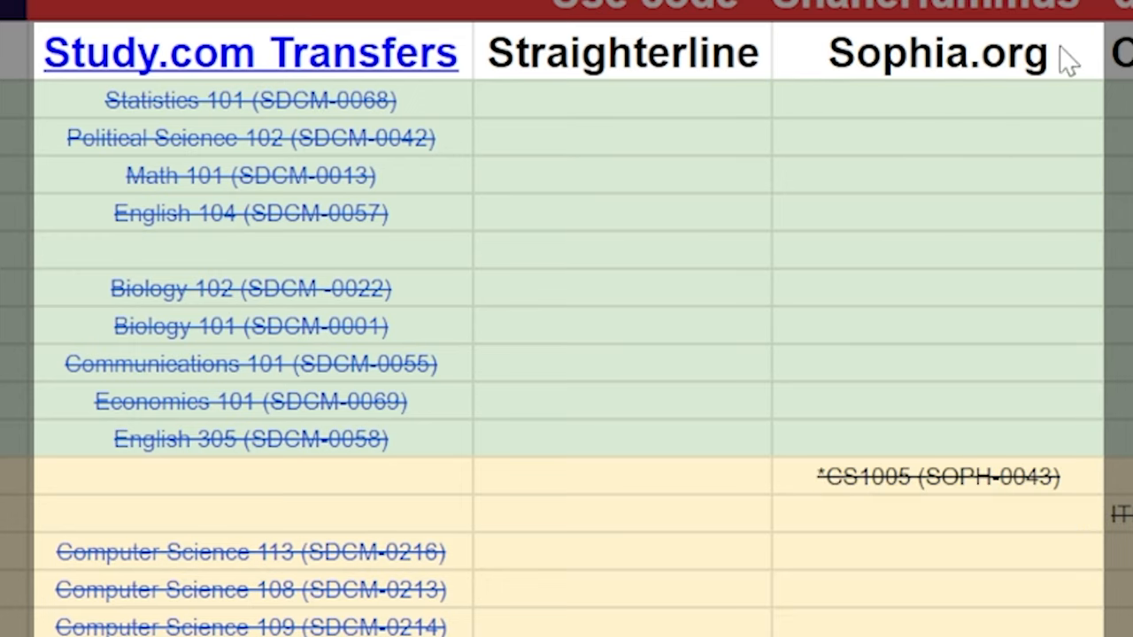
mouse_move(885, 177)
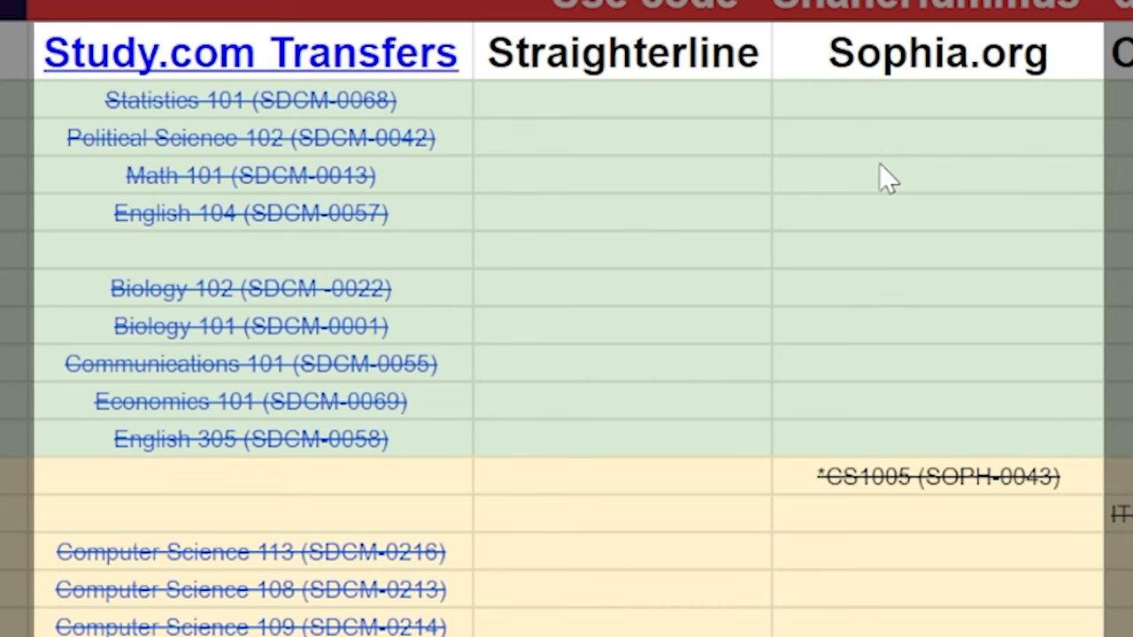
click(251, 51)
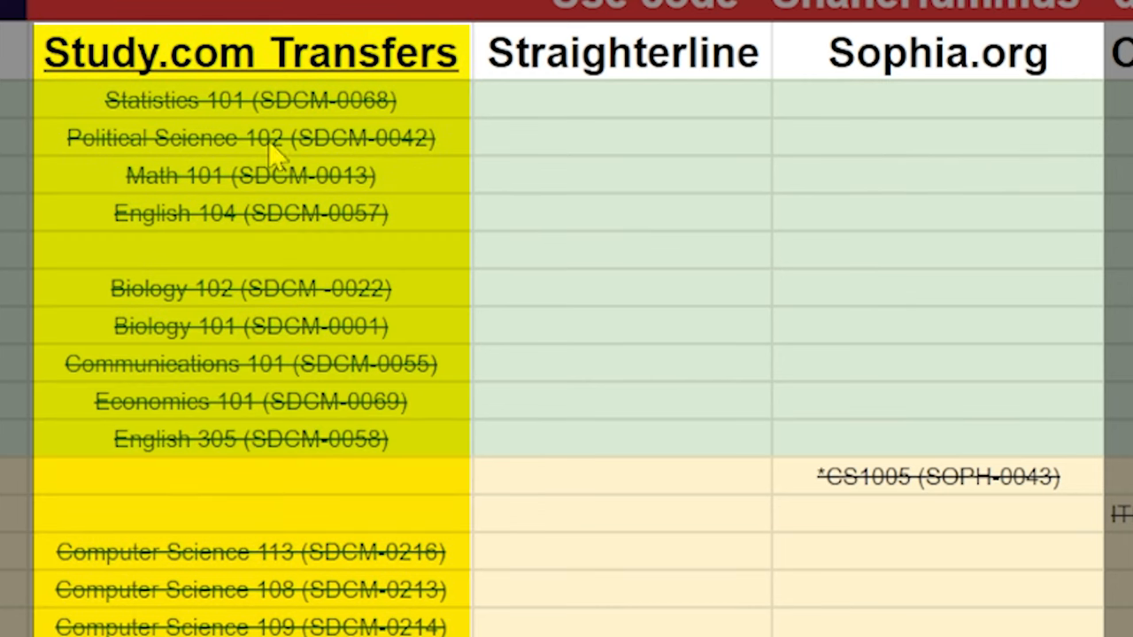
mouse_move(628, 161)
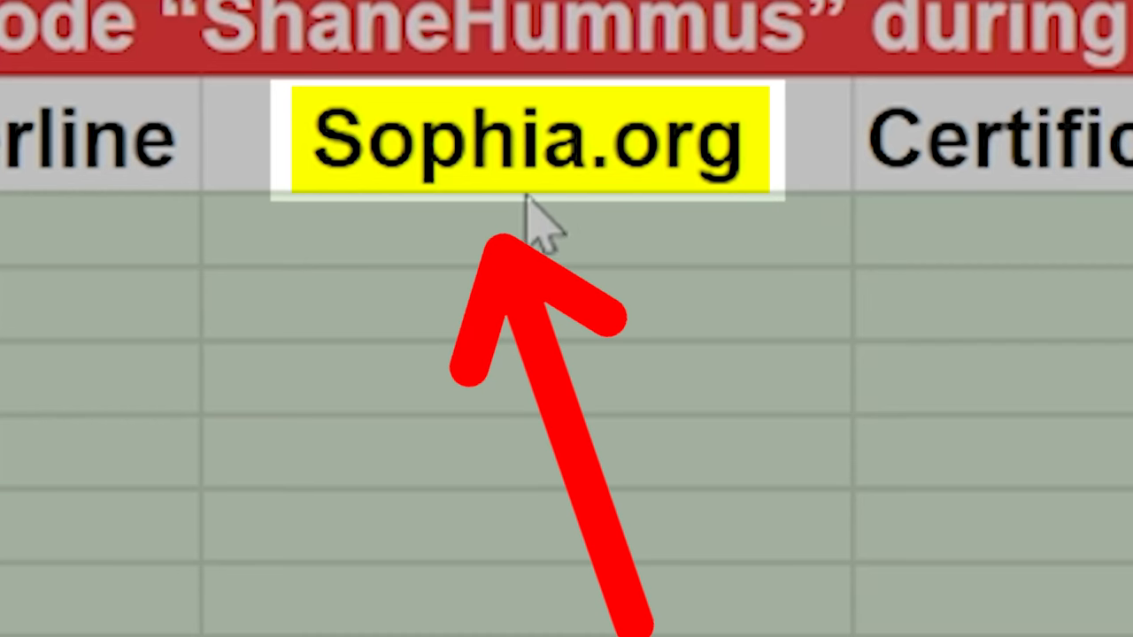
mouse_move(492, 221)
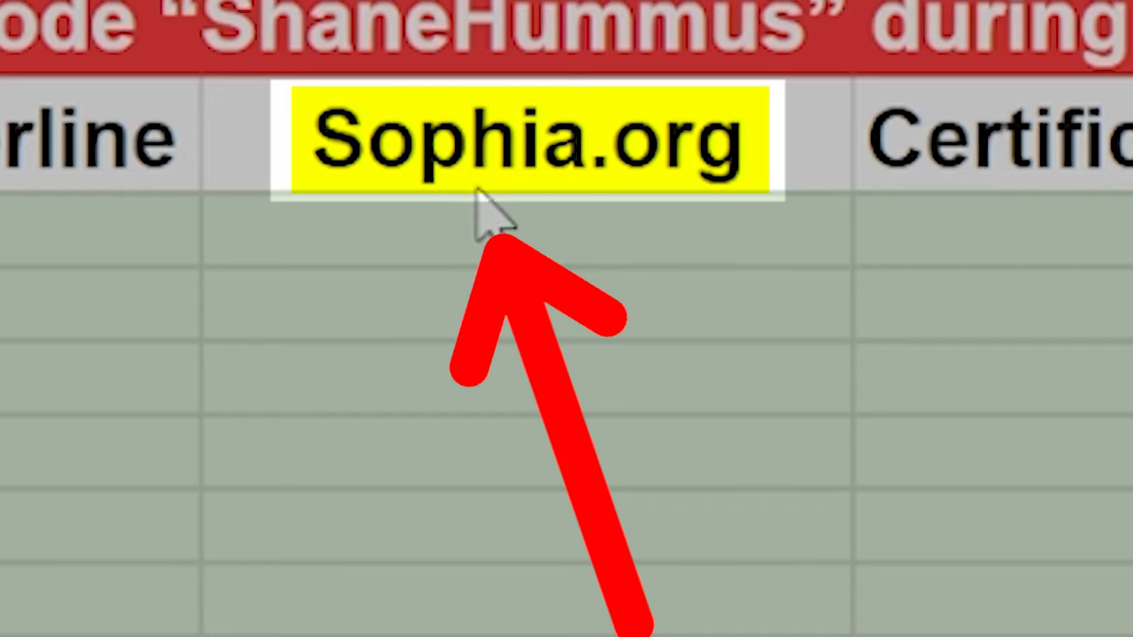
mouse_move(576, 221)
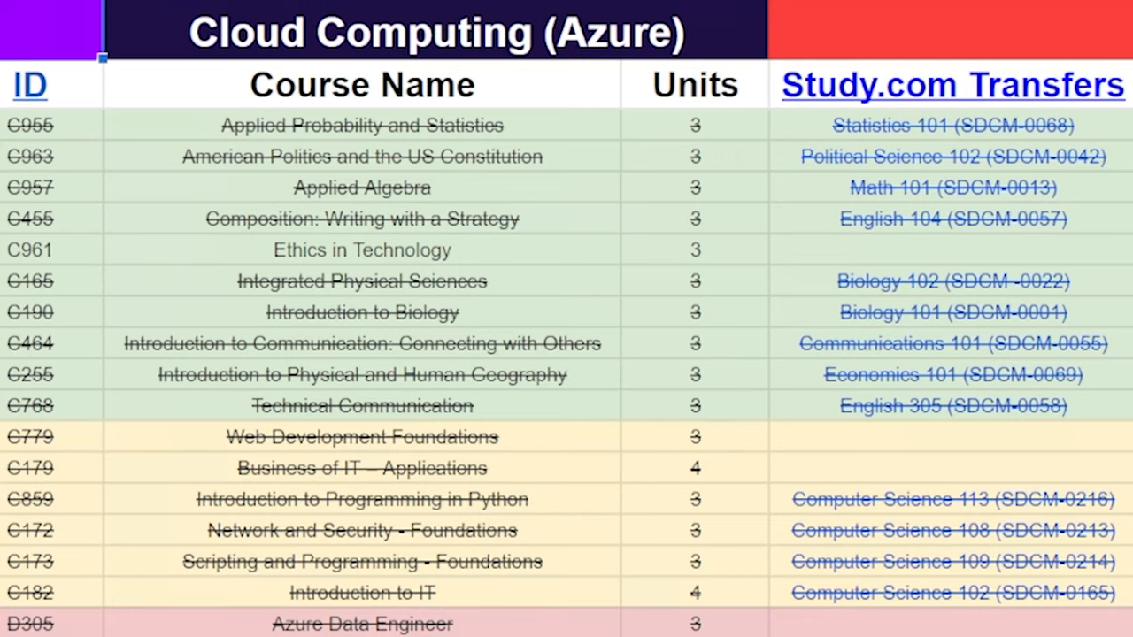
Step: Review the remaining WGU courses from Ethics in Technology down to Cloud Computing Capstone
scroll(down, 3)
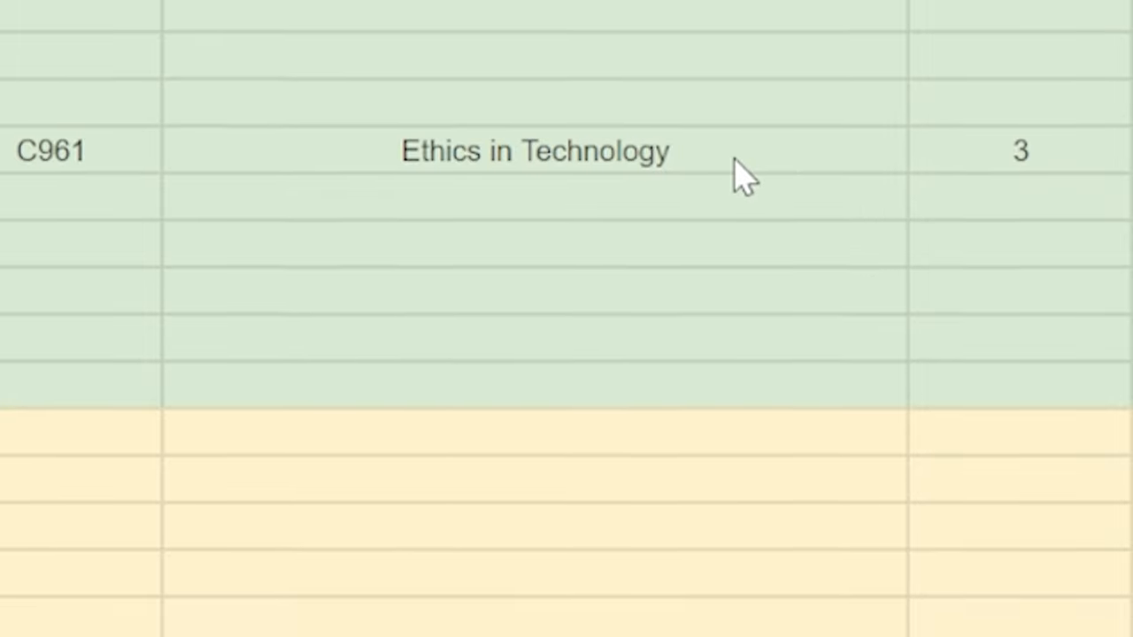
scroll(down, 3)
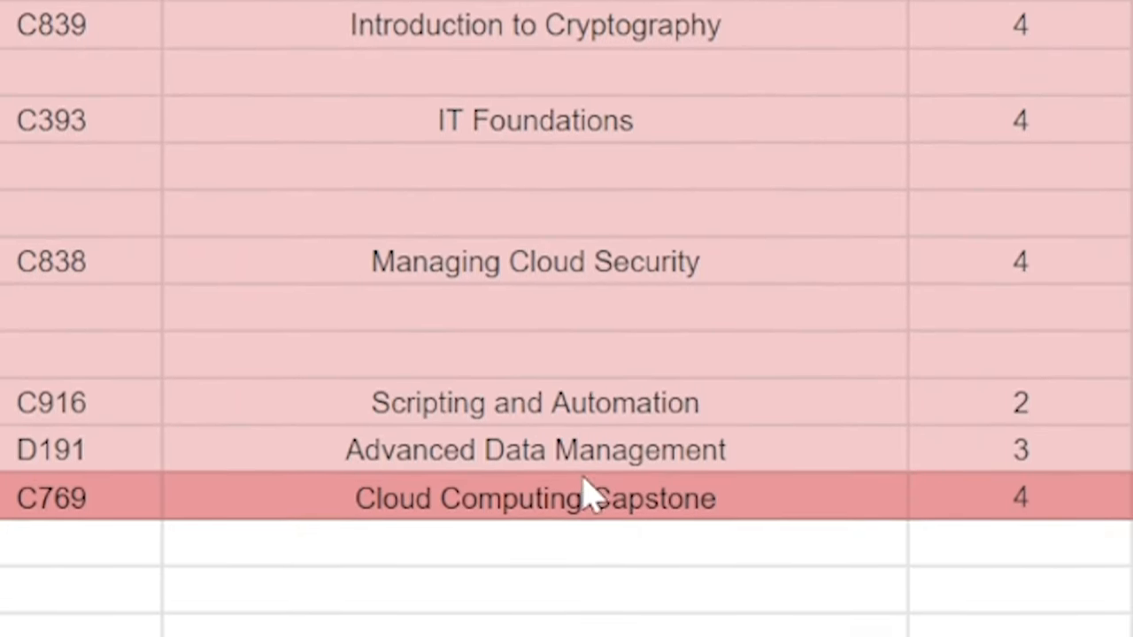
scroll(up, 3)
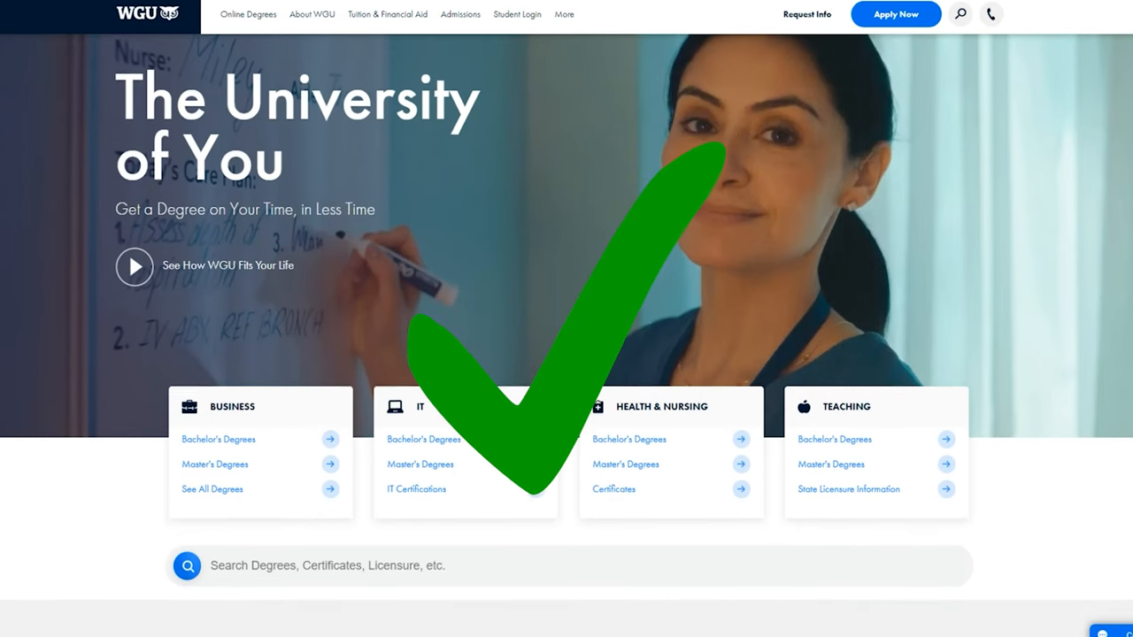
Step: Scroll the WGU homepage past the student story to the WGU Impact and alumni sections
scroll(down, 3)
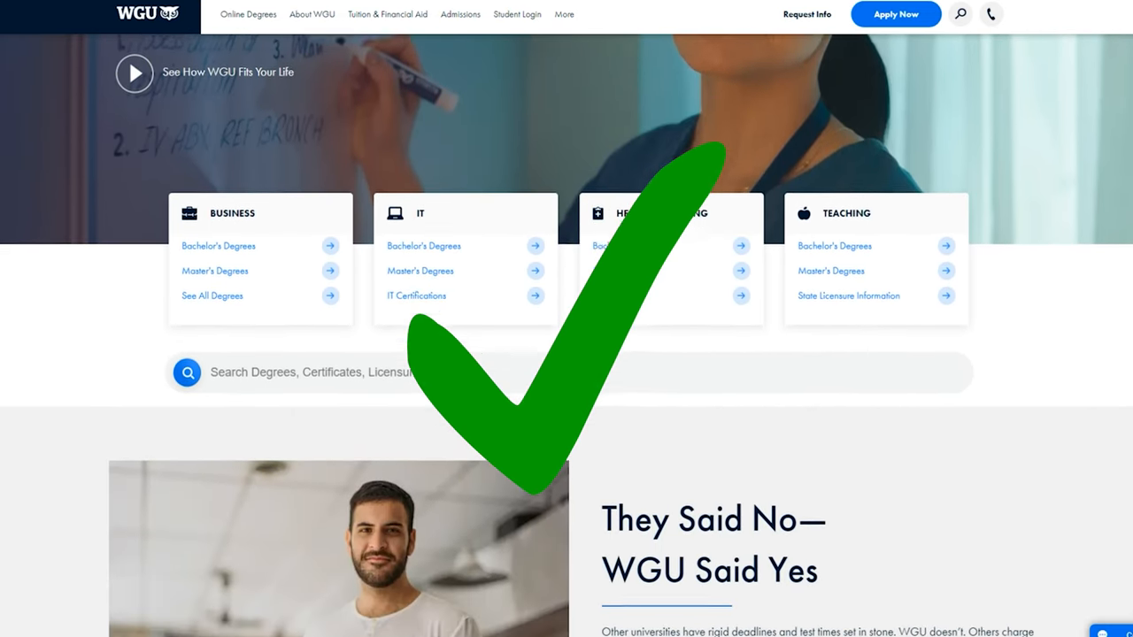
scroll(down, 3)
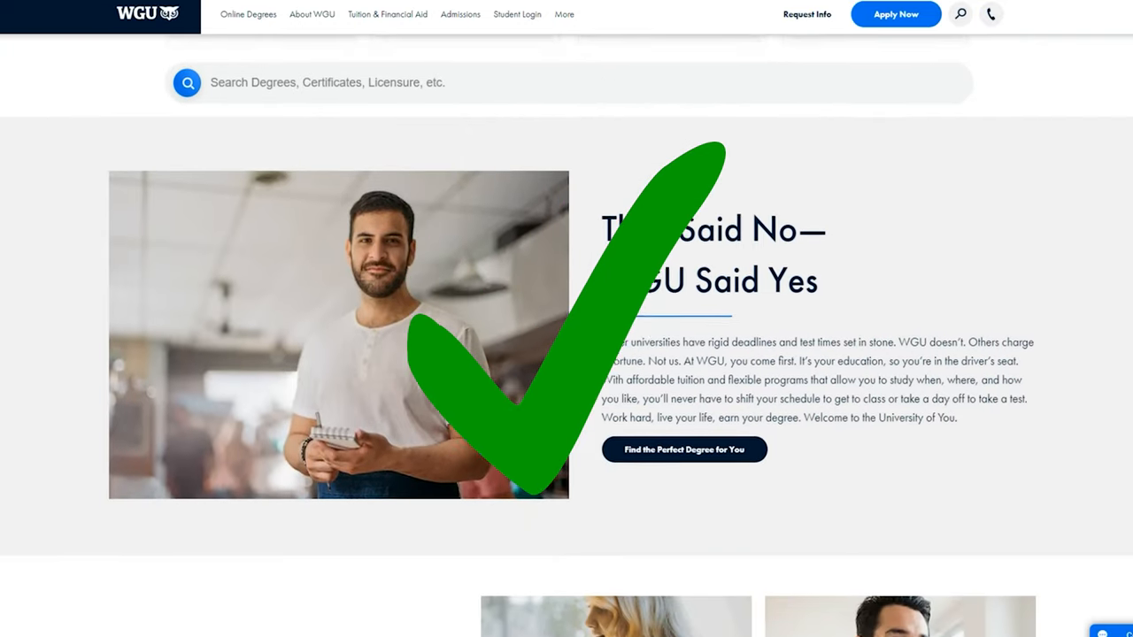
scroll(down, 3)
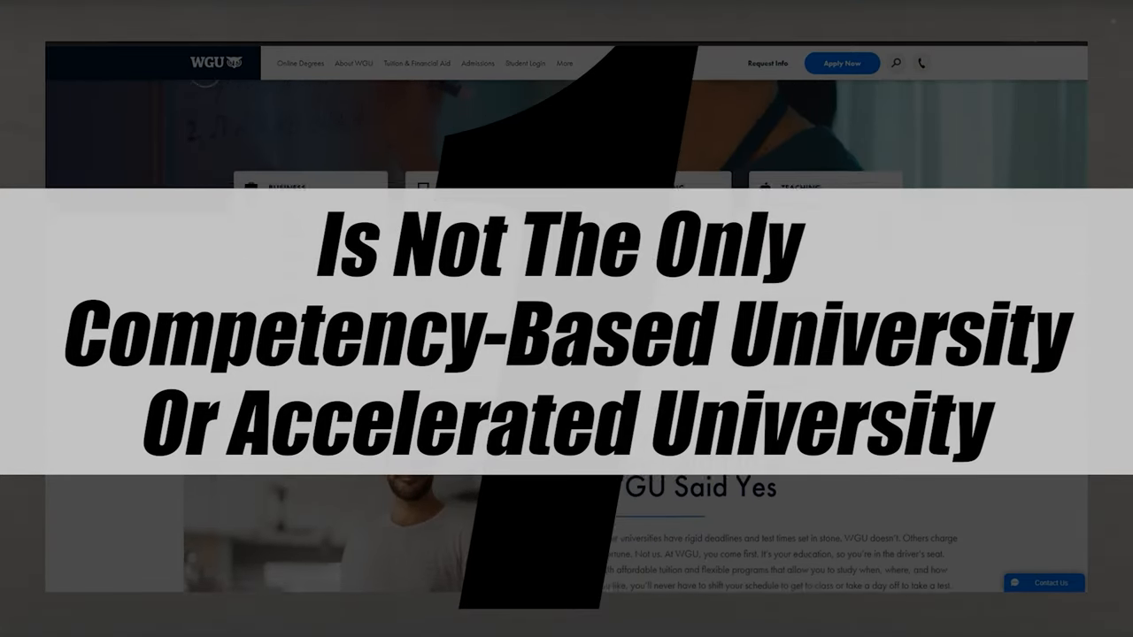
scroll(down, 3)
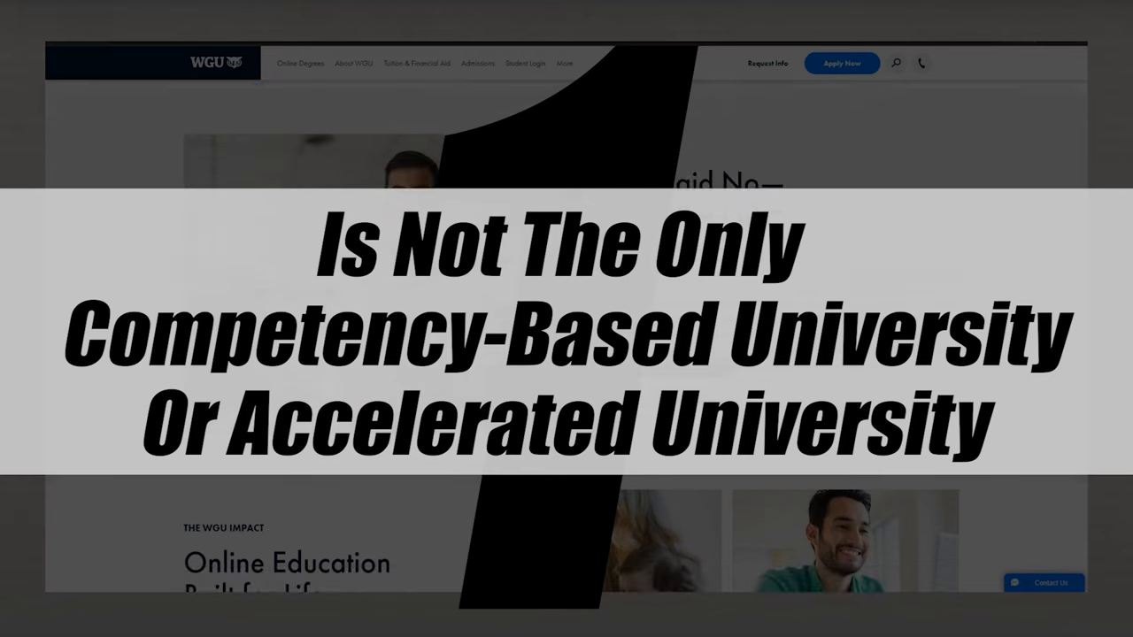
scroll(down, 3)
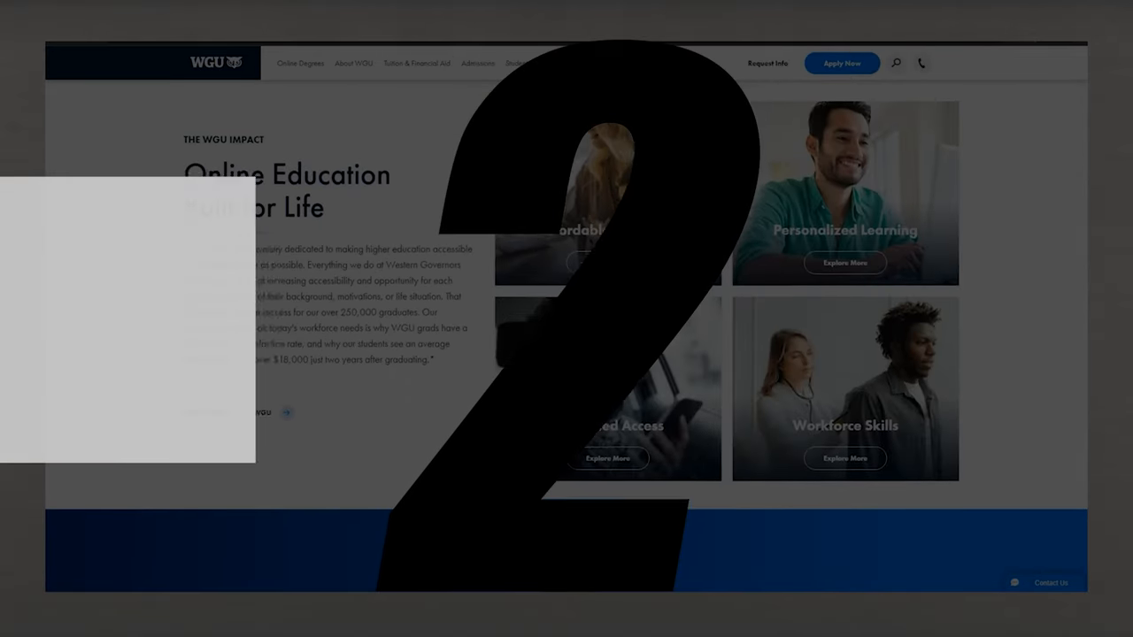
scroll(down, 3)
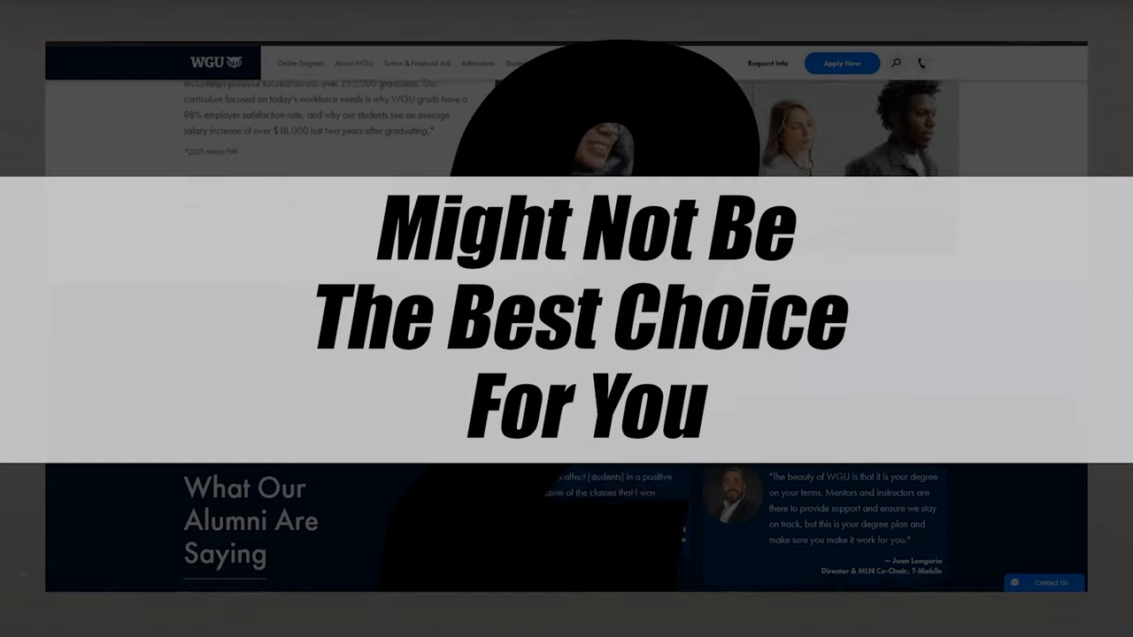